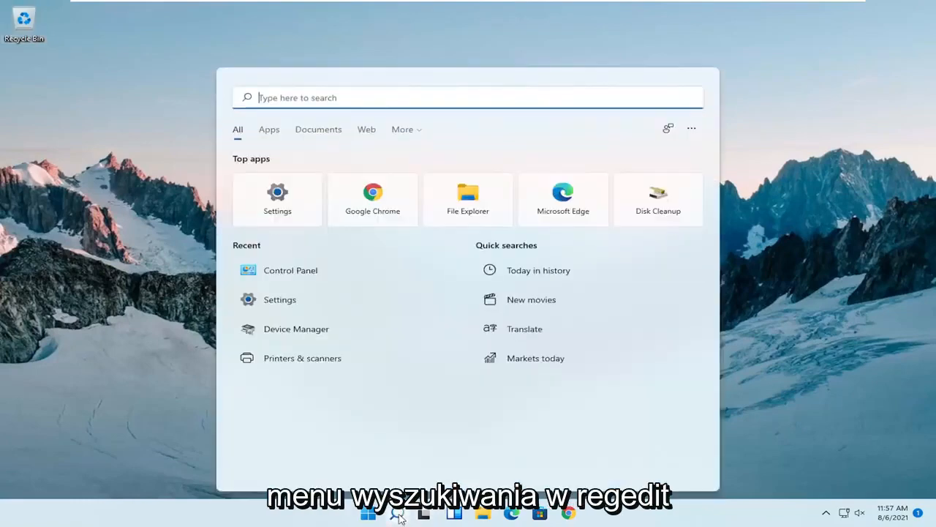
# - Search for 'regedit' and launch Registry Editor as administrator
pyautogui.write('regedit')
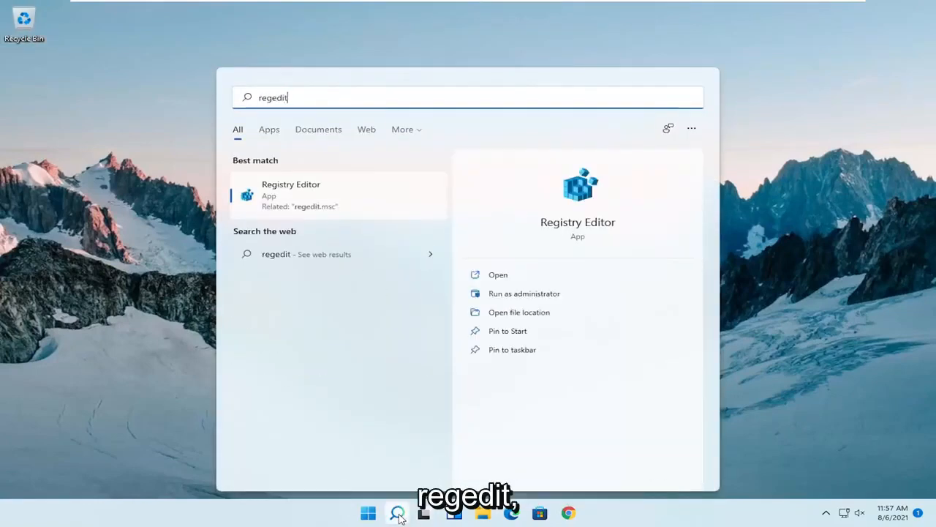
pyautogui.moveTo(306, 237)
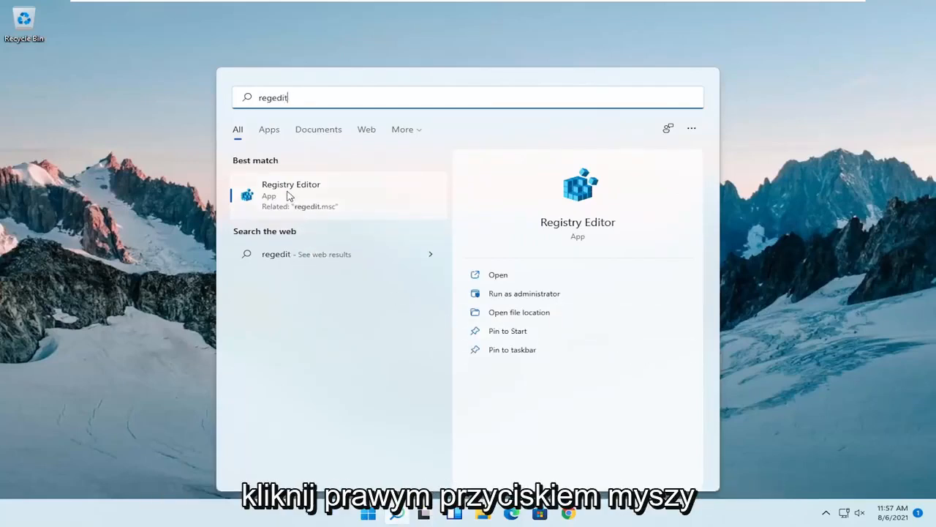
pyautogui.rightClick(289, 194)
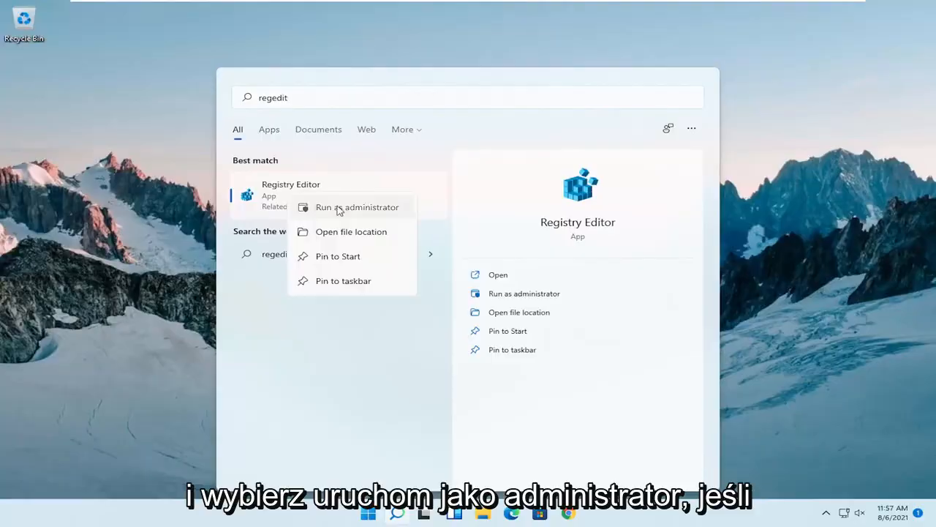
pyautogui.click(357, 207)
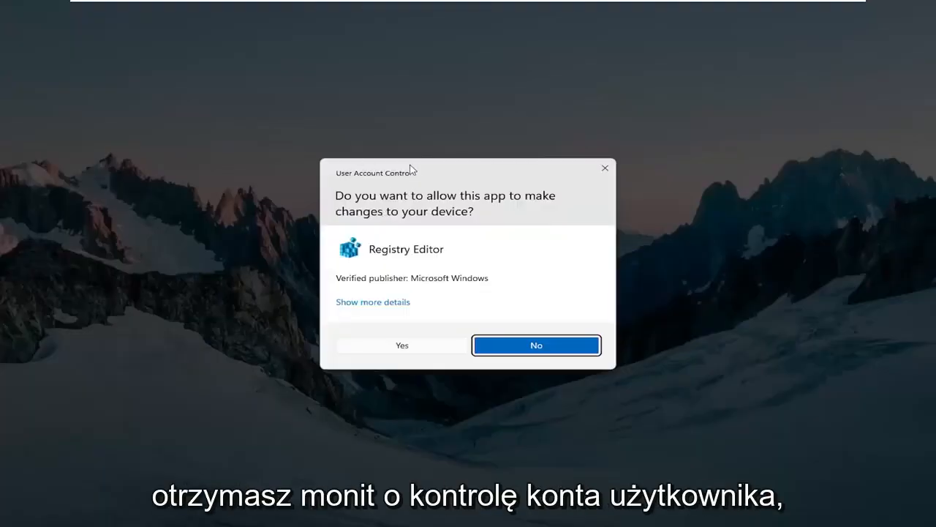
# - Approve the UAC prompt, then view the Export dialog at This PC and cancel it
pyautogui.click(402, 345)
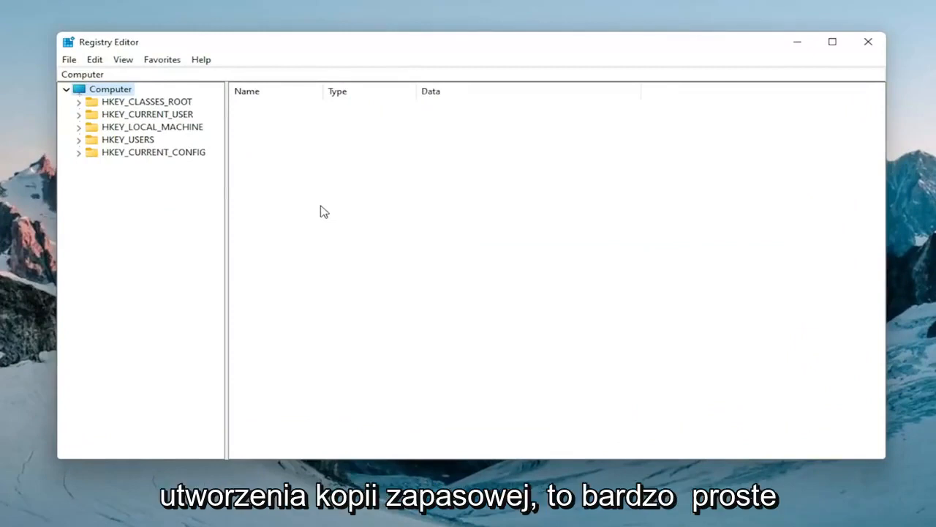
pyautogui.moveTo(78, 61)
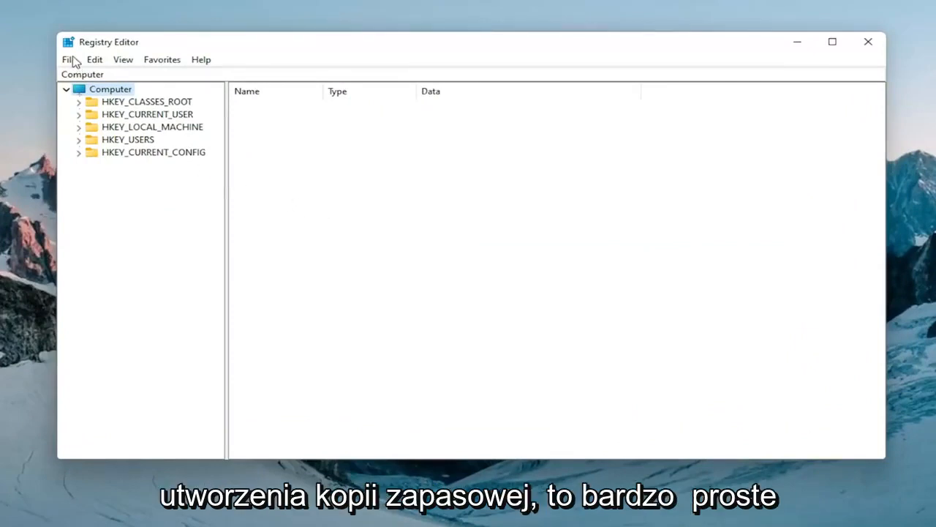
pyautogui.click(70, 60)
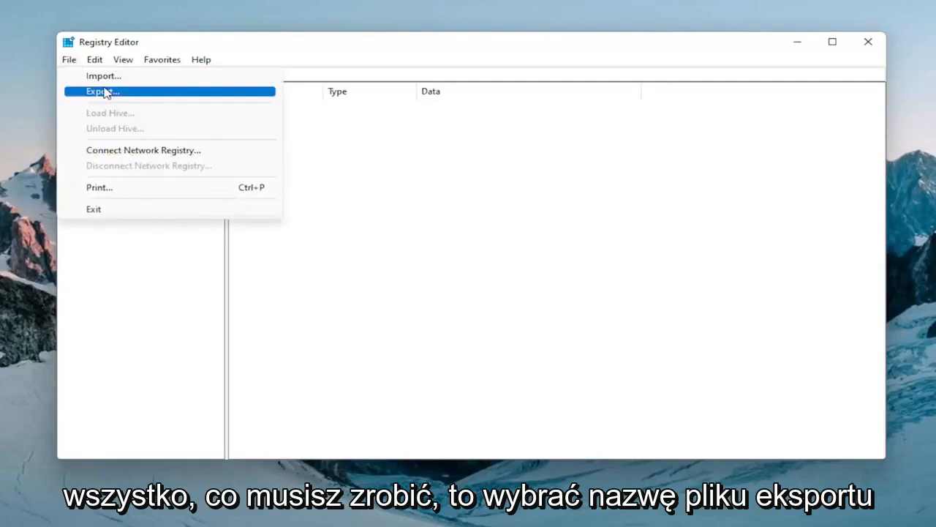
pyautogui.click(103, 91)
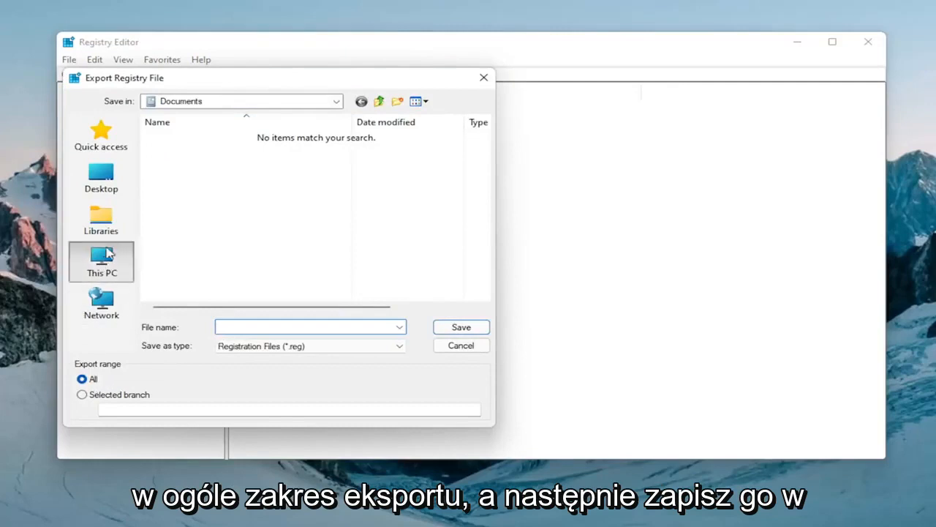
pyautogui.click(101, 262)
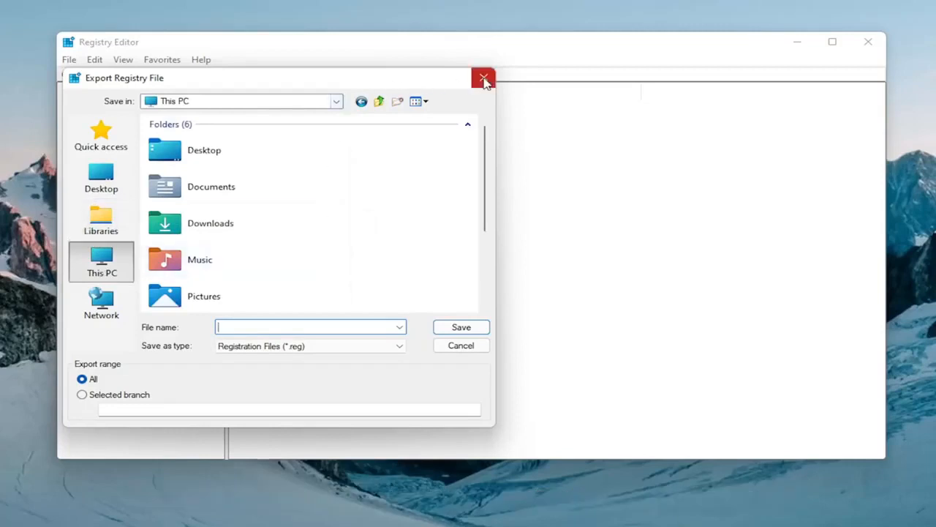
pyautogui.click(483, 78)
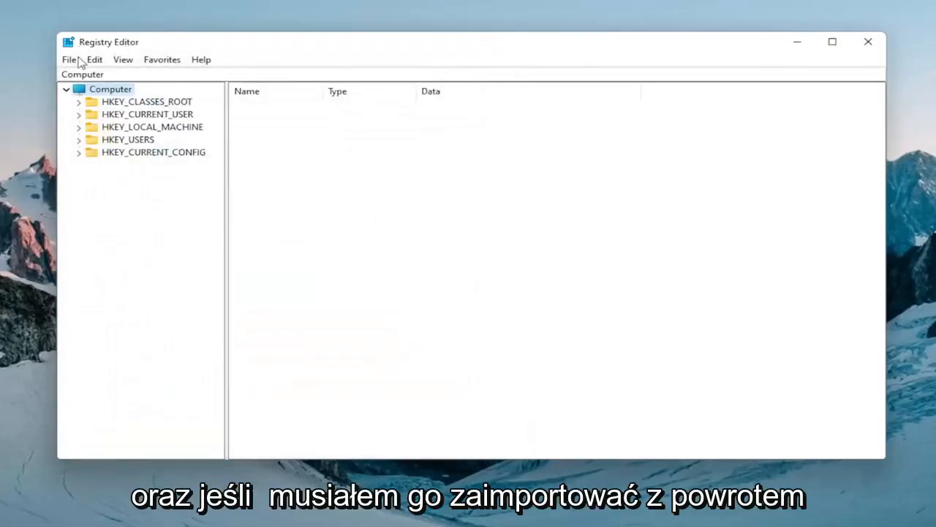
# - View the registry Import dialog and close it without importing
pyautogui.click(69, 59)
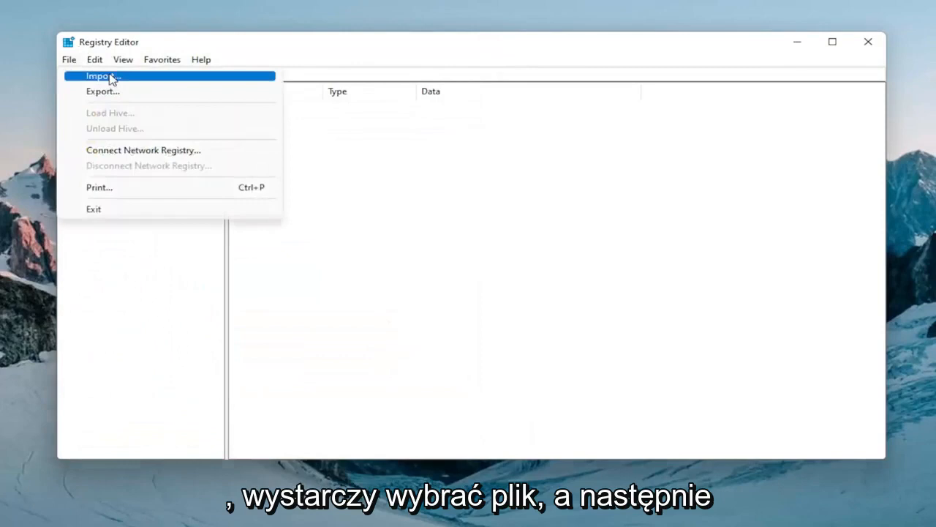
pyautogui.click(108, 75)
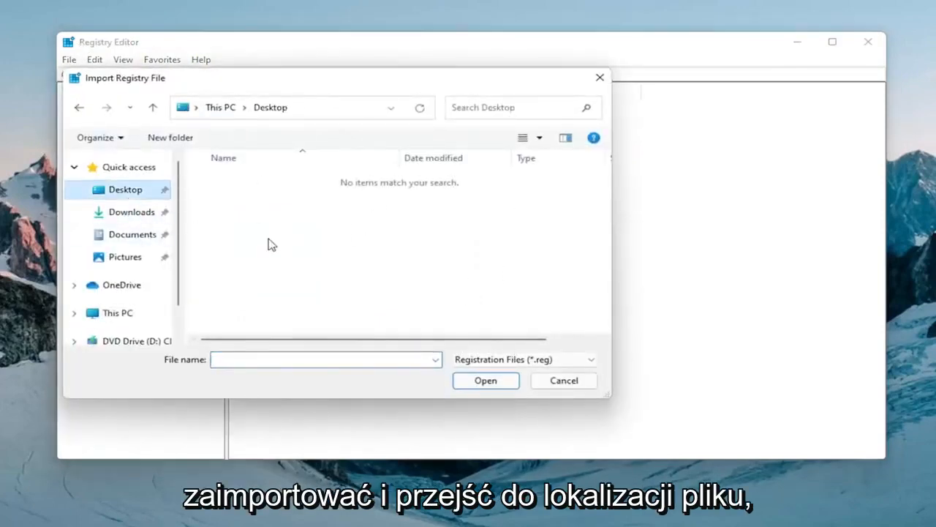
pyautogui.click(563, 380)
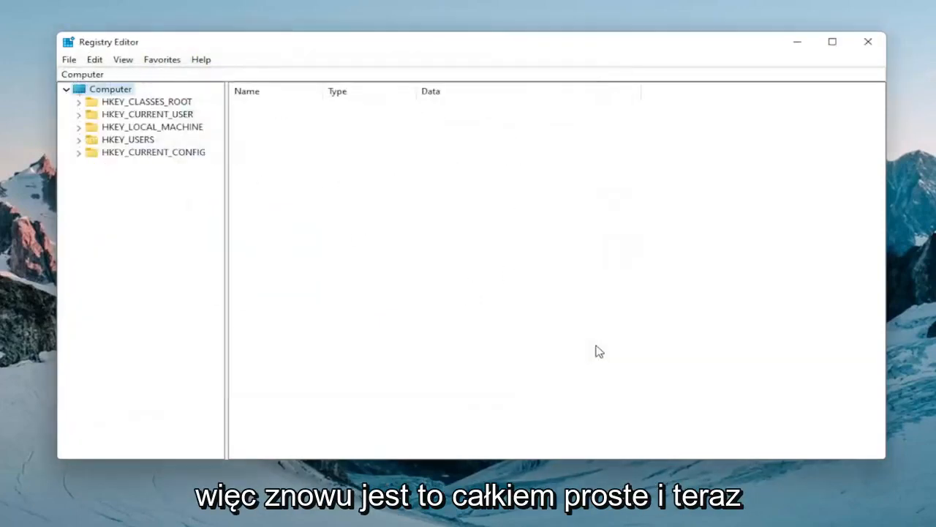
# - Navigate to HKEY_CURRENT_USER\System\GameConfigStore to show its values
pyautogui.click(152, 126)
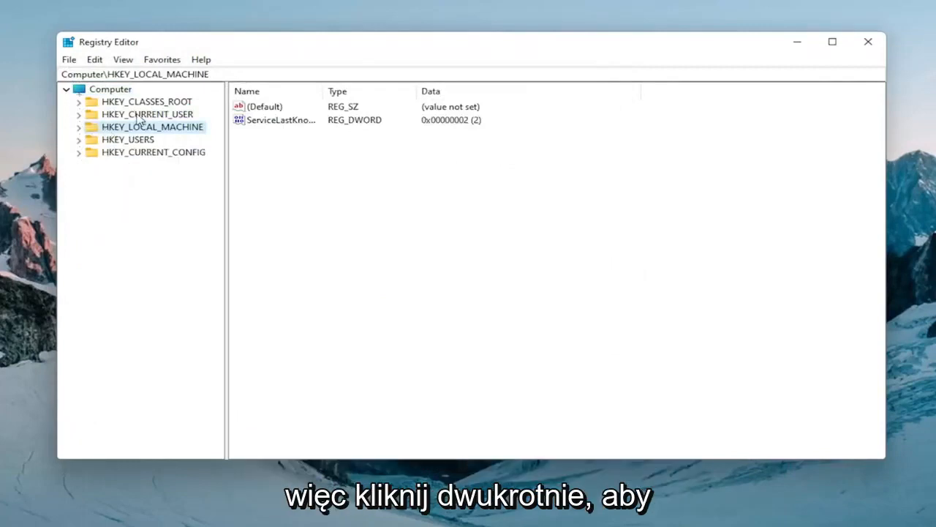
pyautogui.doubleClick(147, 114)
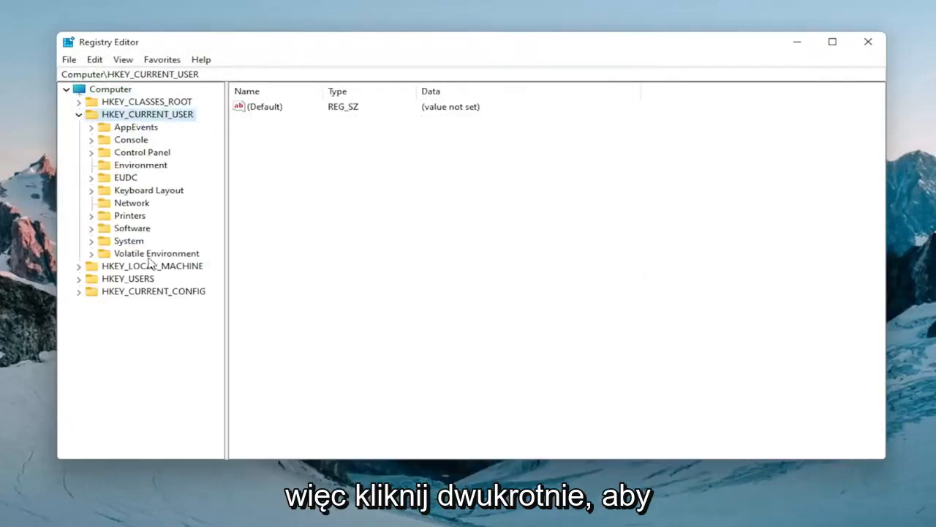
pyautogui.doubleClick(129, 241)
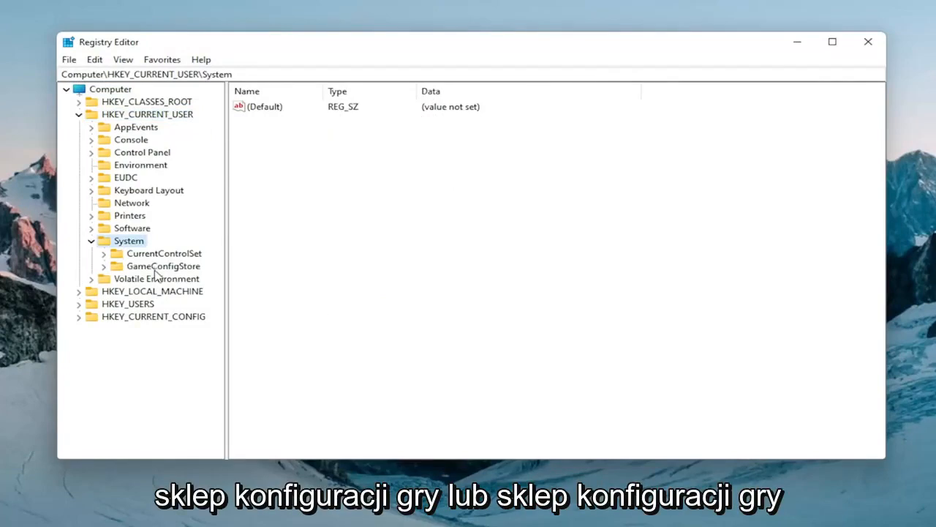
pyautogui.click(163, 266)
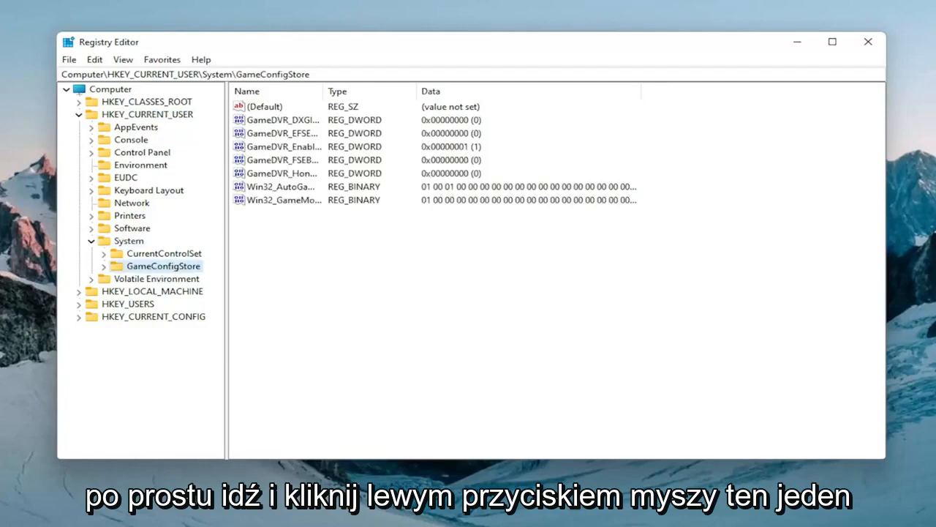
pyautogui.moveTo(326, 90)
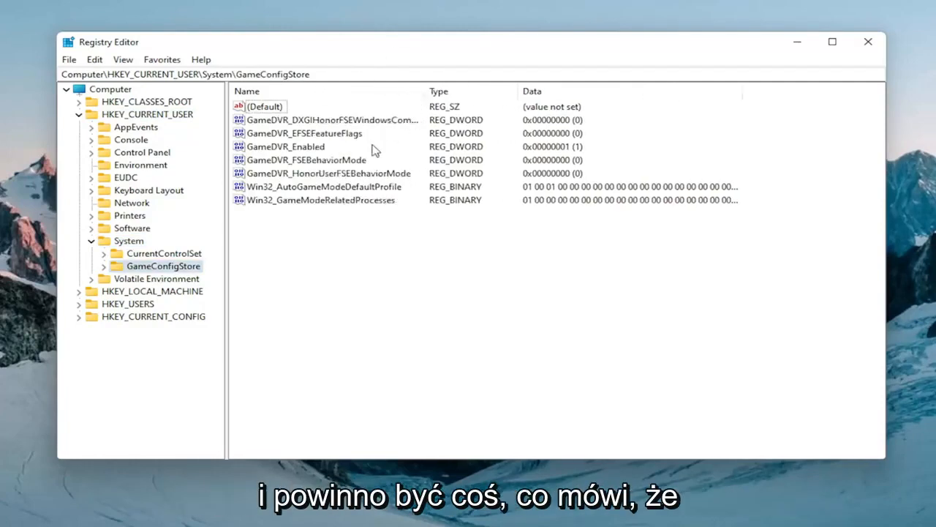
# - Change GameDVR_Enabled's value data to 0 and confirm
pyautogui.doubleClick(285, 147)
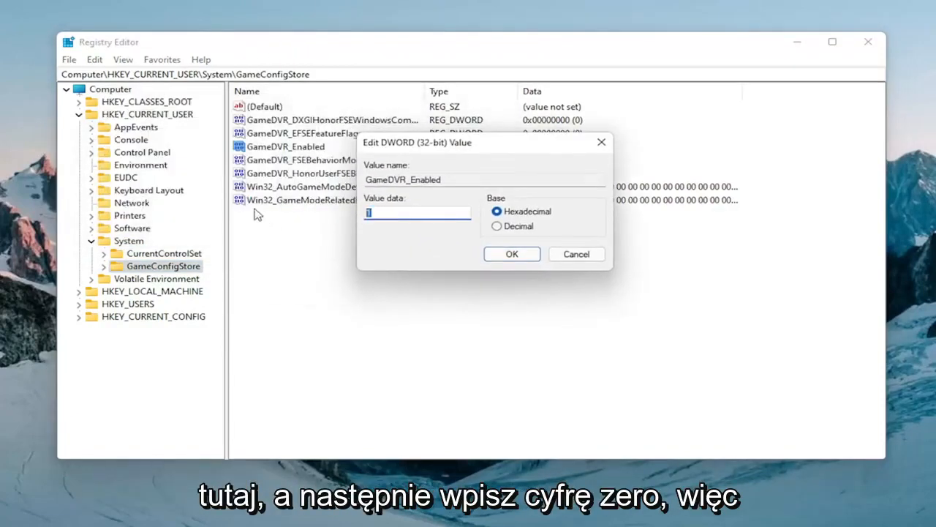
pyautogui.write('0')
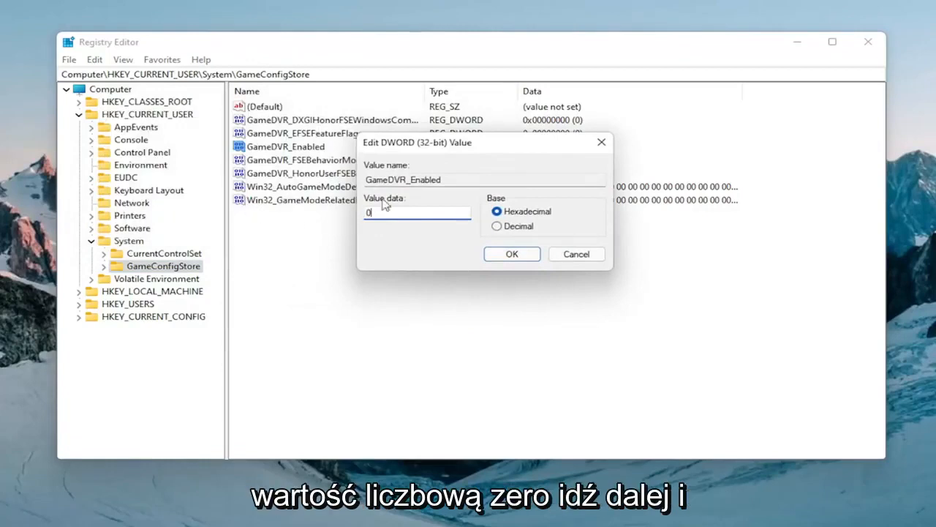
pyautogui.click(512, 254)
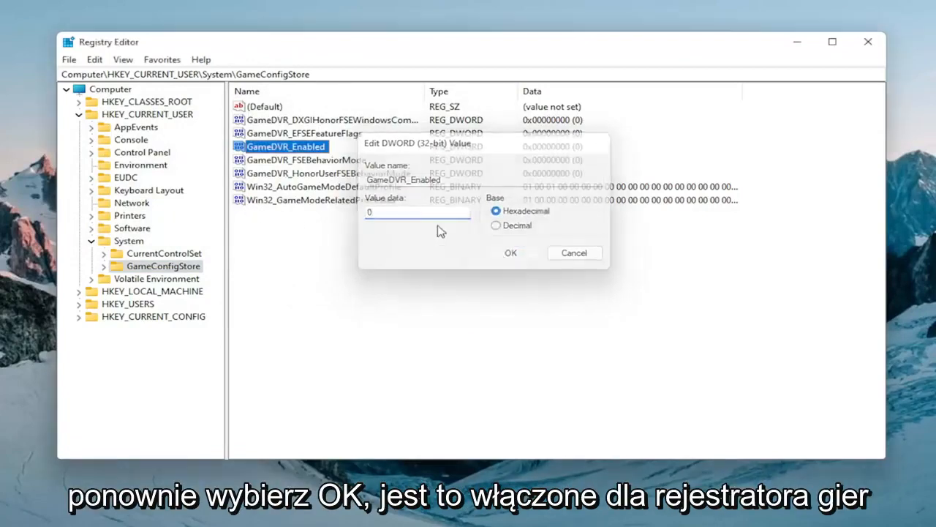
pyautogui.click(510, 252)
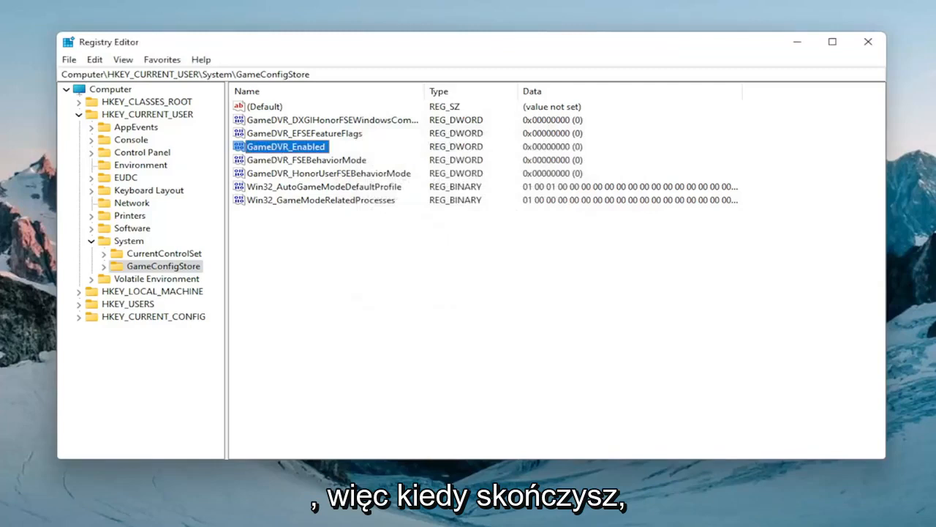
pyautogui.moveTo(90, 249)
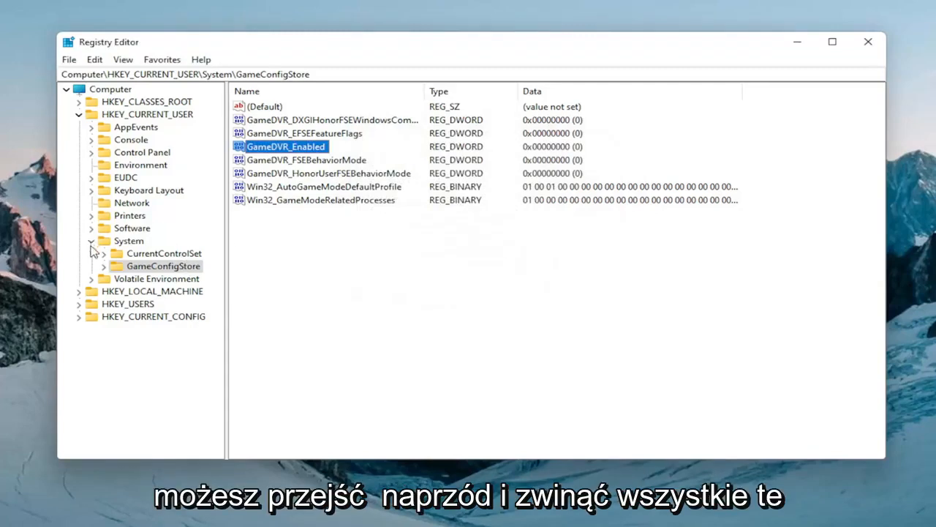
# - Collapse HKEY_CURRENT_USER and browse to HKLM\SOFTWARE\Microsoft\PolicyManager\default\ApplicationManagement
pyautogui.click(80, 114)
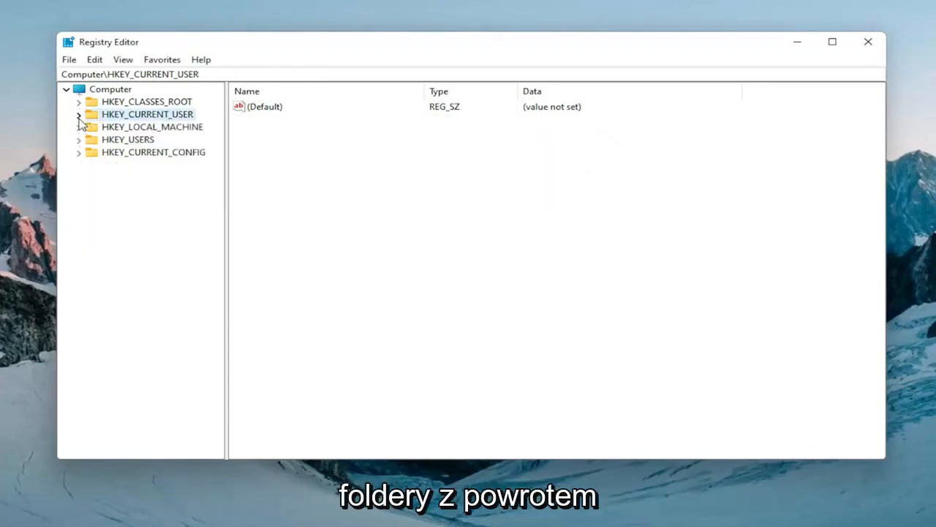
pyautogui.click(152, 127)
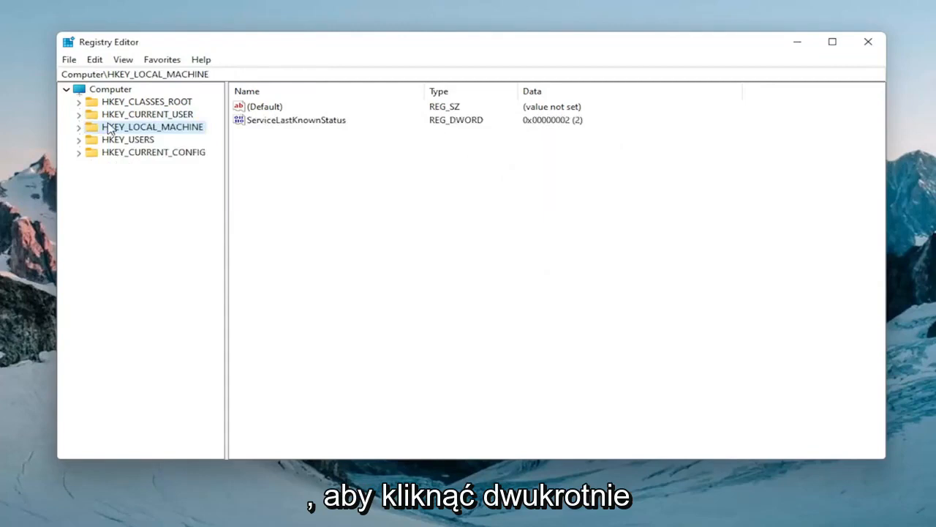
pyautogui.doubleClick(153, 127)
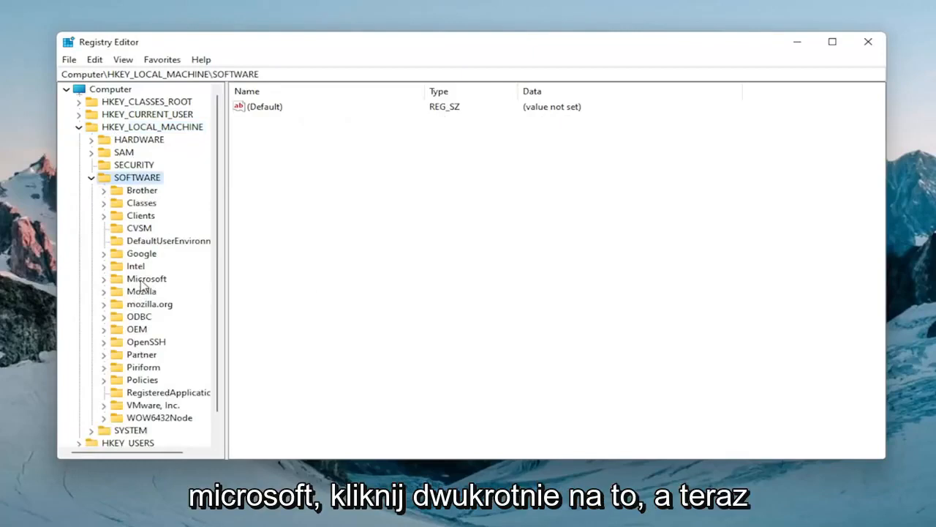
pyautogui.doubleClick(145, 279)
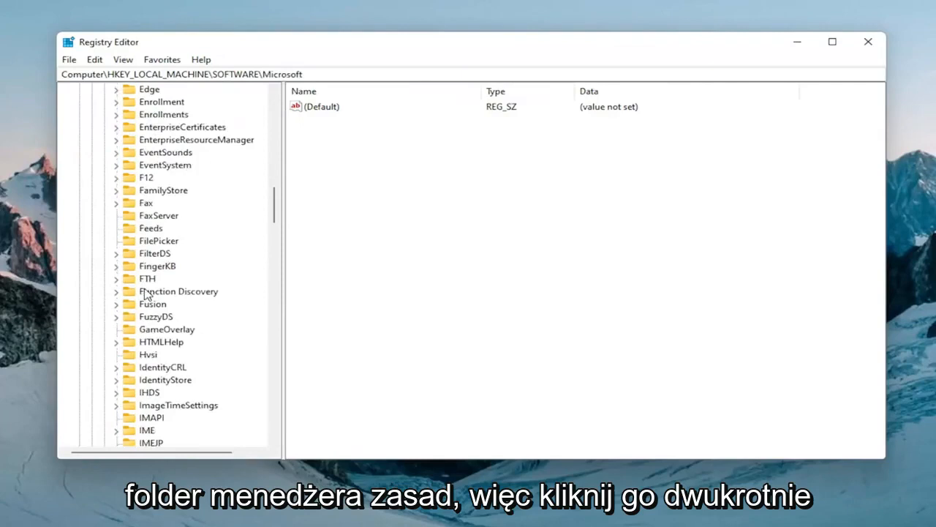
pyautogui.scroll(-3)
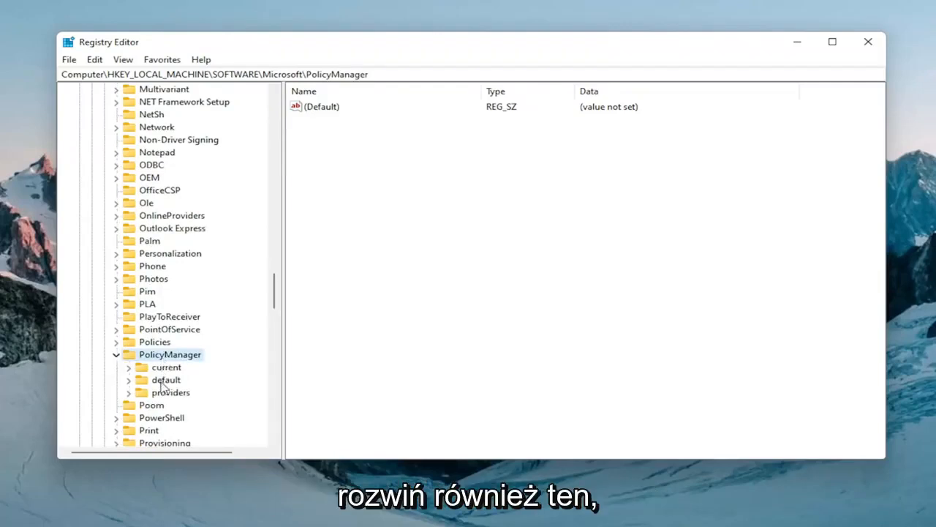
pyautogui.click(144, 379)
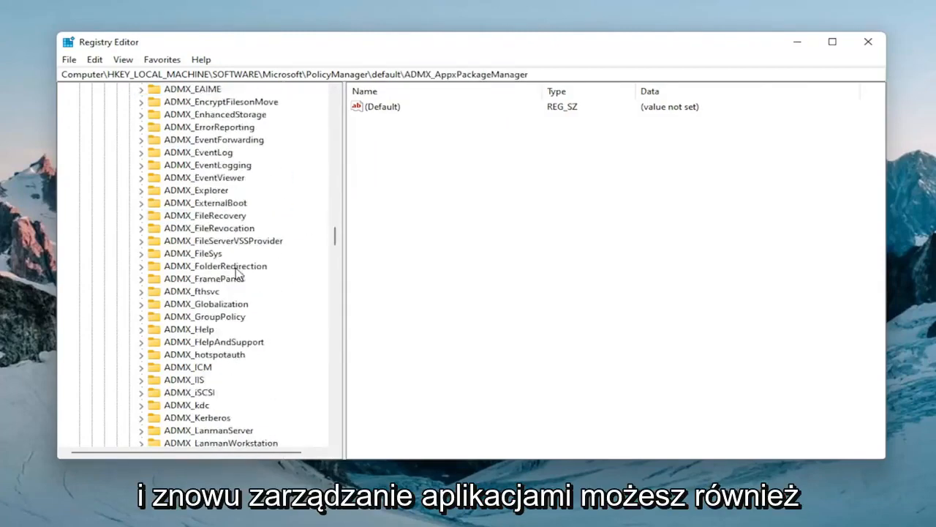
pyautogui.scroll(-3)
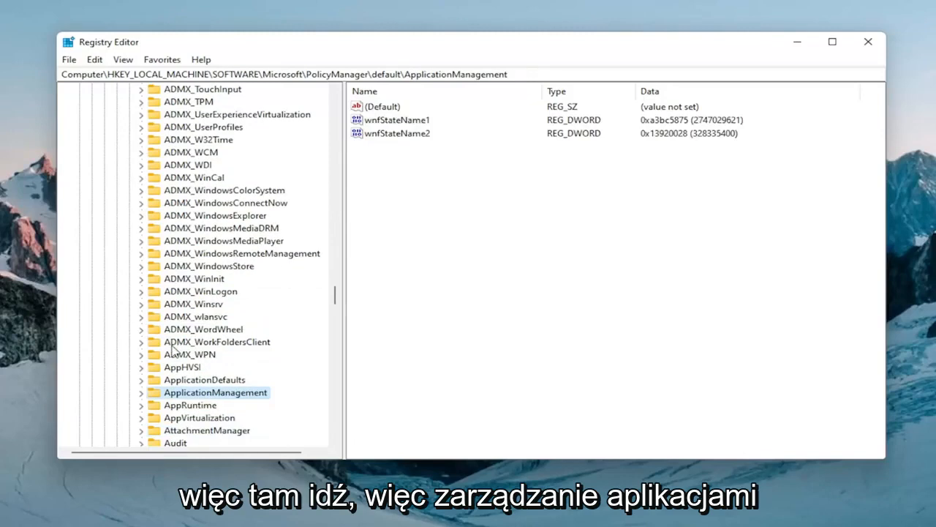
pyautogui.scroll(-3)
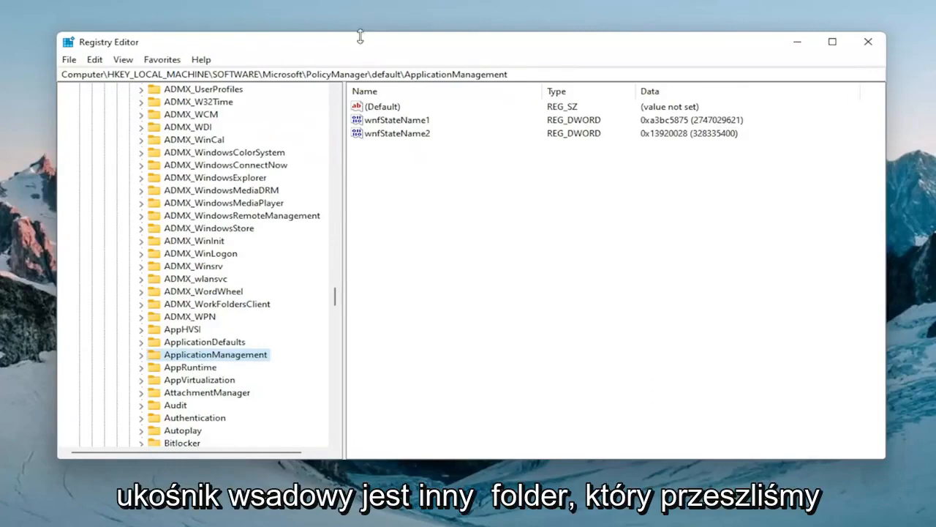
pyautogui.moveTo(438, 213)
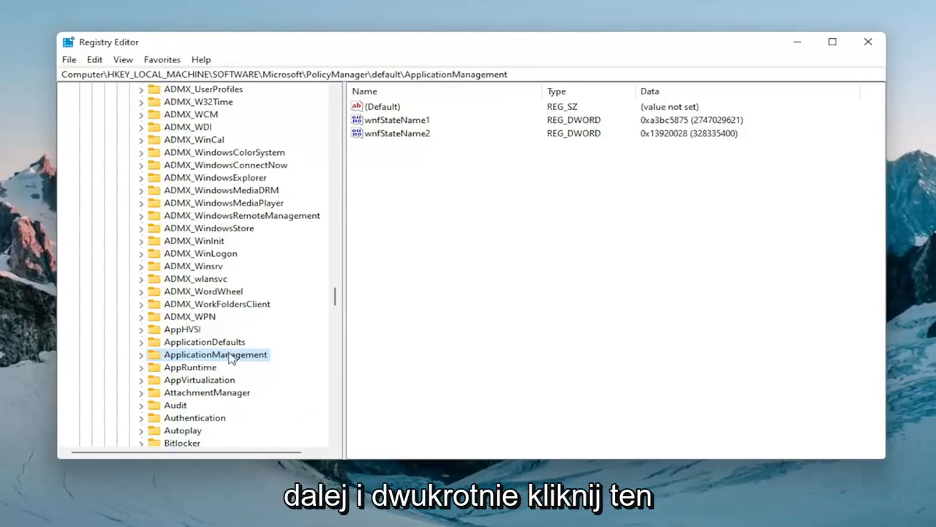
# - Set the 'value' entry of ApplicationManagement\AllowGameDVR to 0
pyautogui.doubleClick(215, 355)
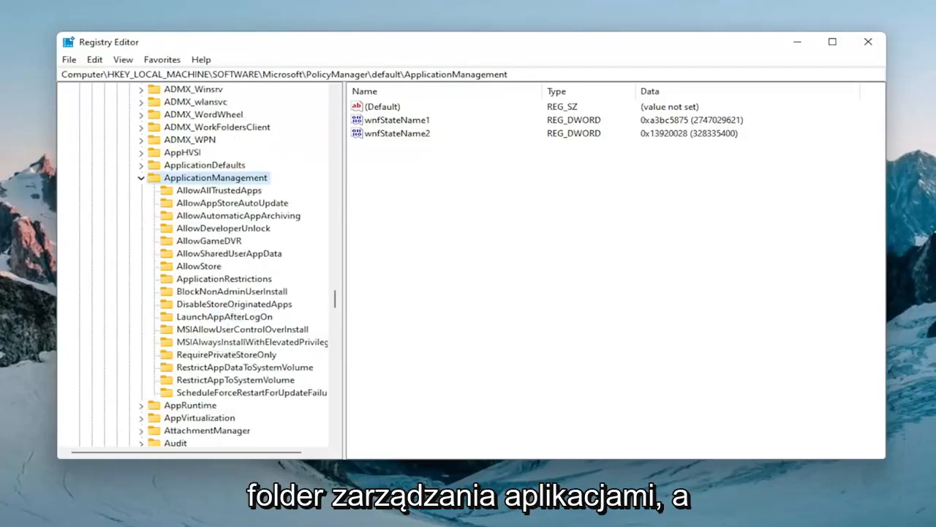
pyautogui.click(209, 240)
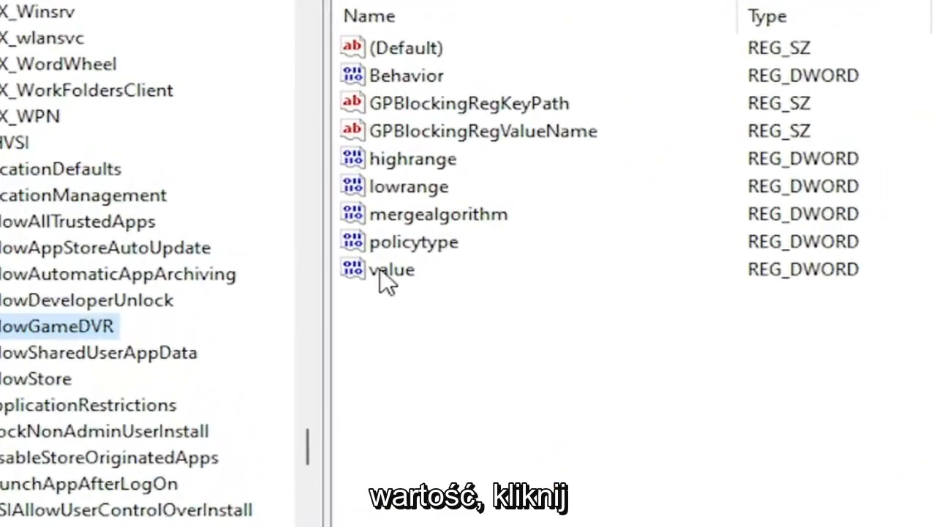
pyautogui.doubleClick(391, 270)
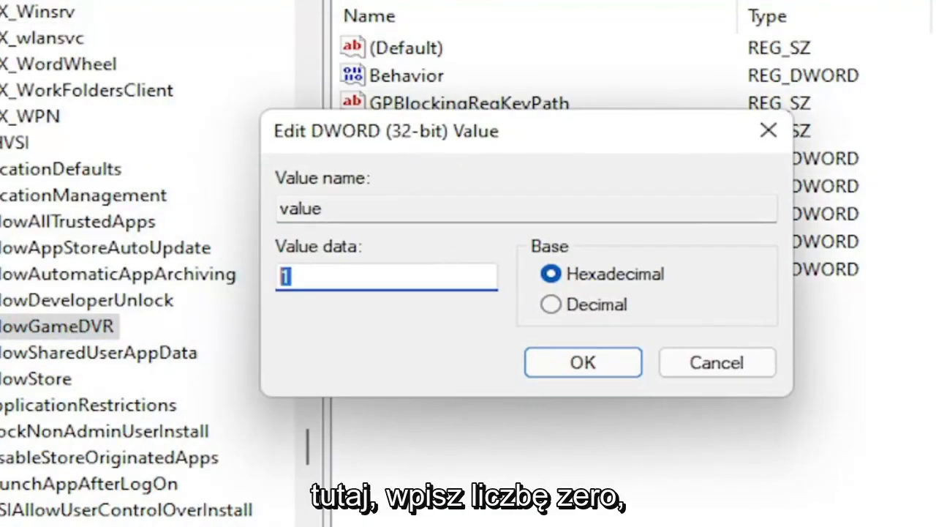
pyautogui.write('0')
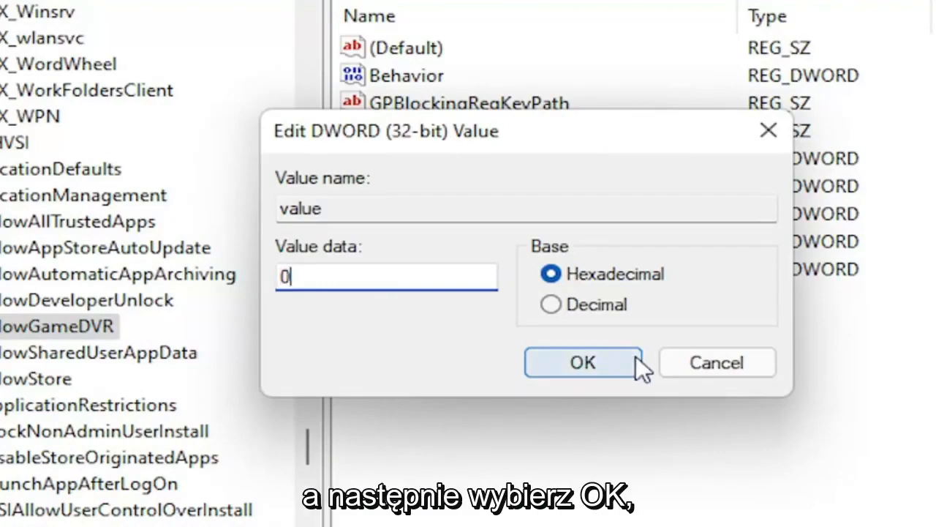
pyautogui.click(584, 362)
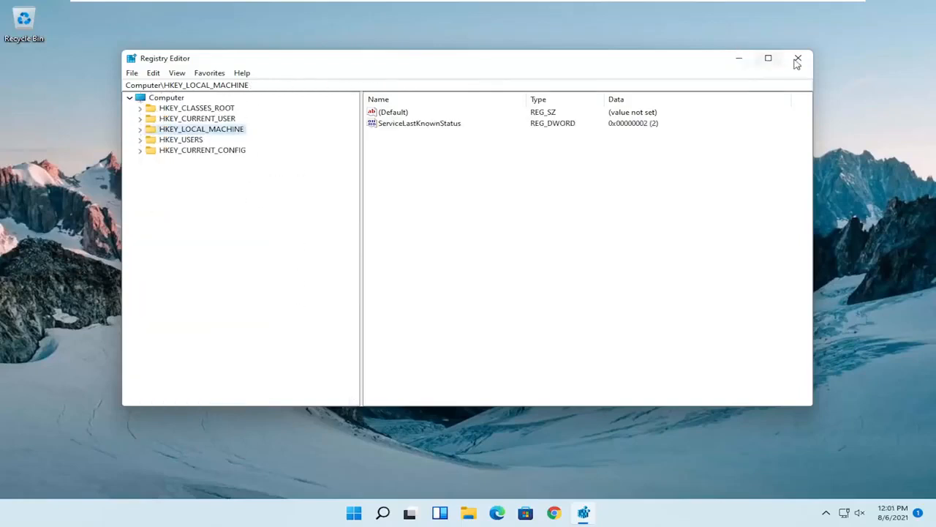
# - Close Registry Editor and open the Start button's power-user menu
pyautogui.click(796, 59)
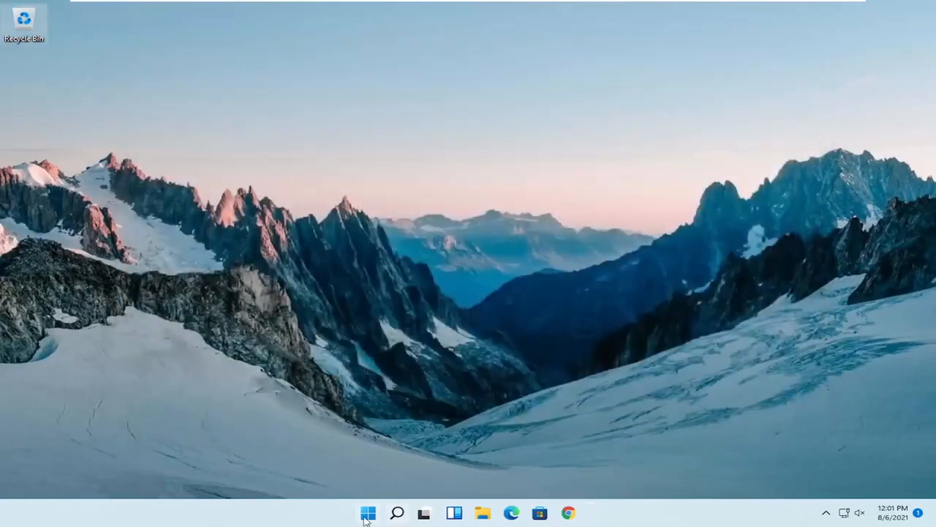
pyautogui.rightClick(370, 512)
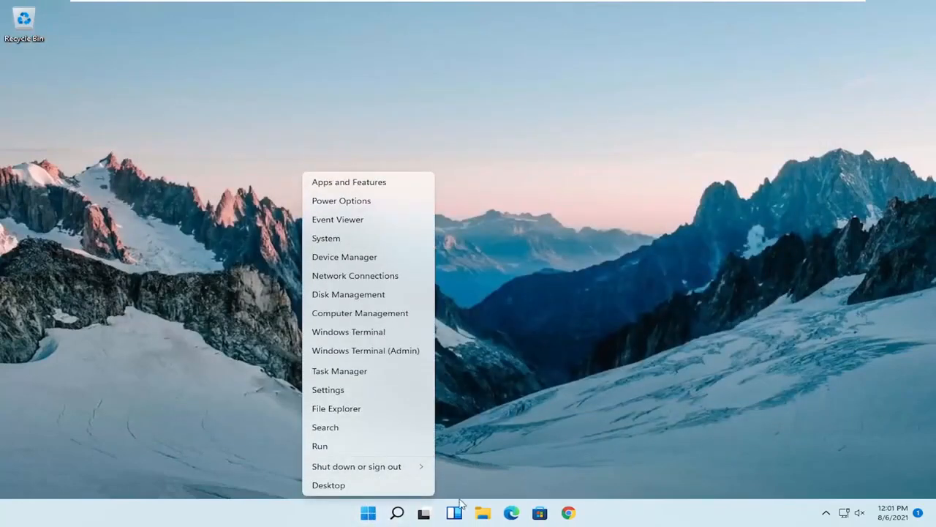